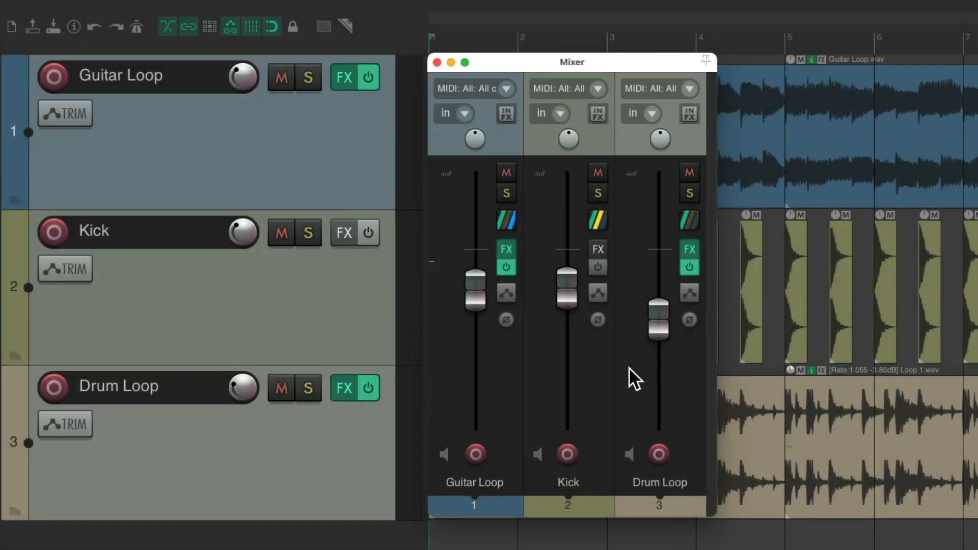
pyautogui.moveTo(561, 380)
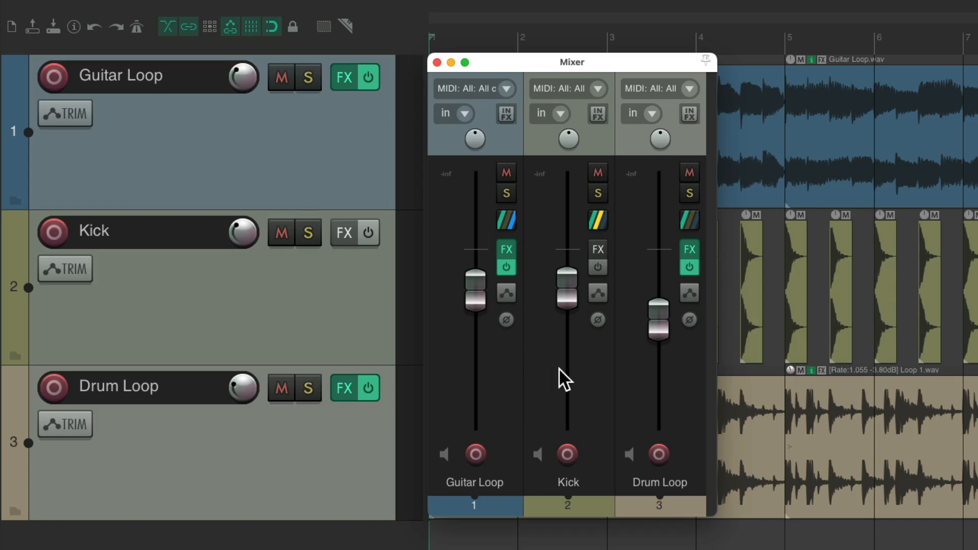
pyautogui.moveTo(640, 385)
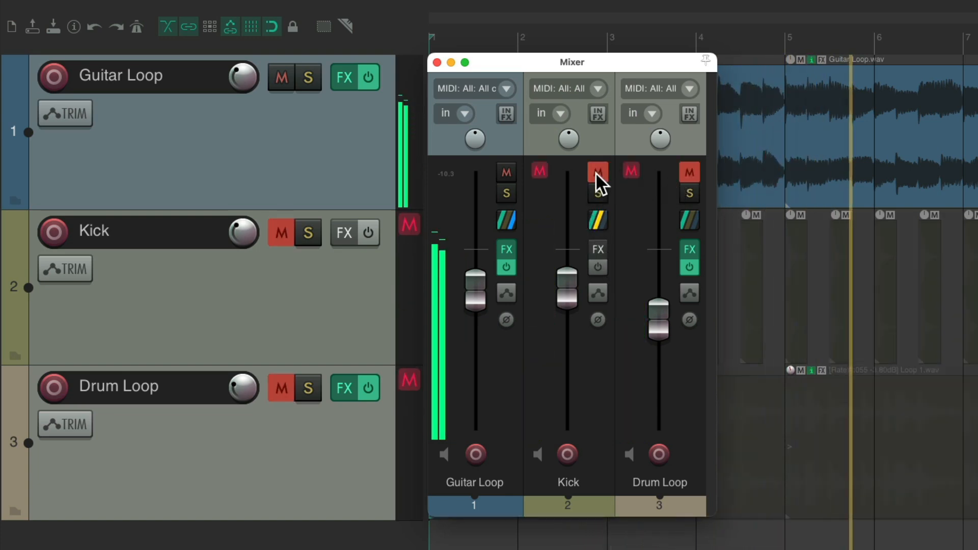
# Unmute Kick and Drum Loop, then try soloing Guitar Loop, Kick and Drum Loop in turn.
pyautogui.click(595, 171)
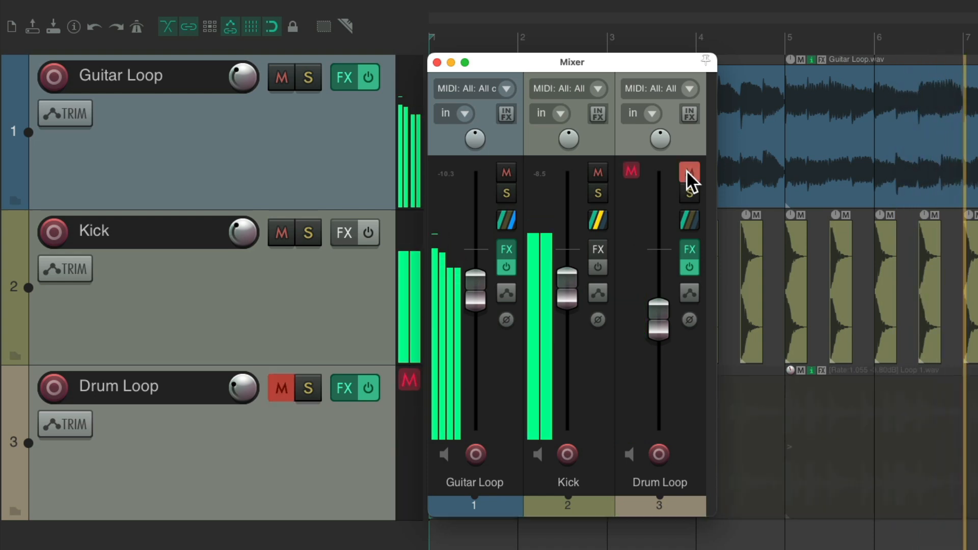
pyautogui.click(688, 174)
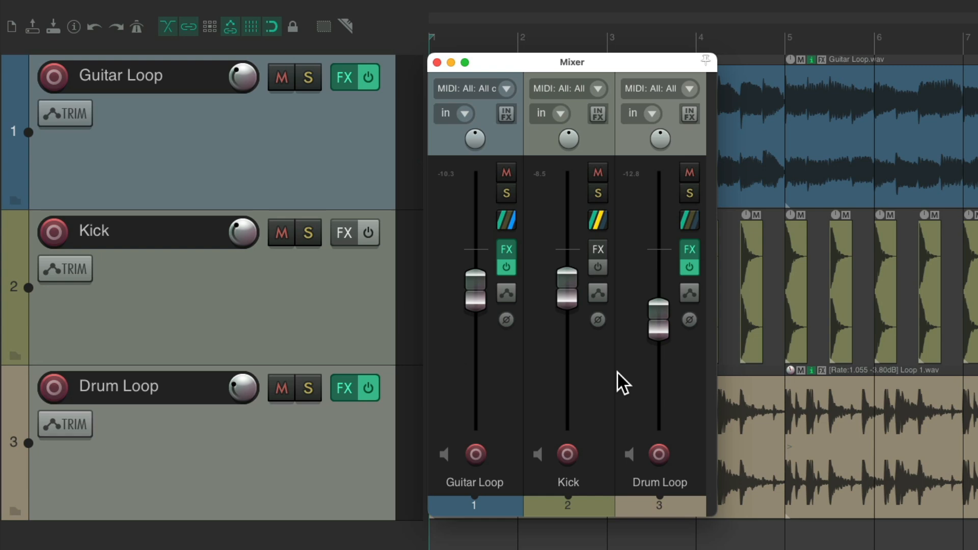
pyautogui.moveTo(577, 256)
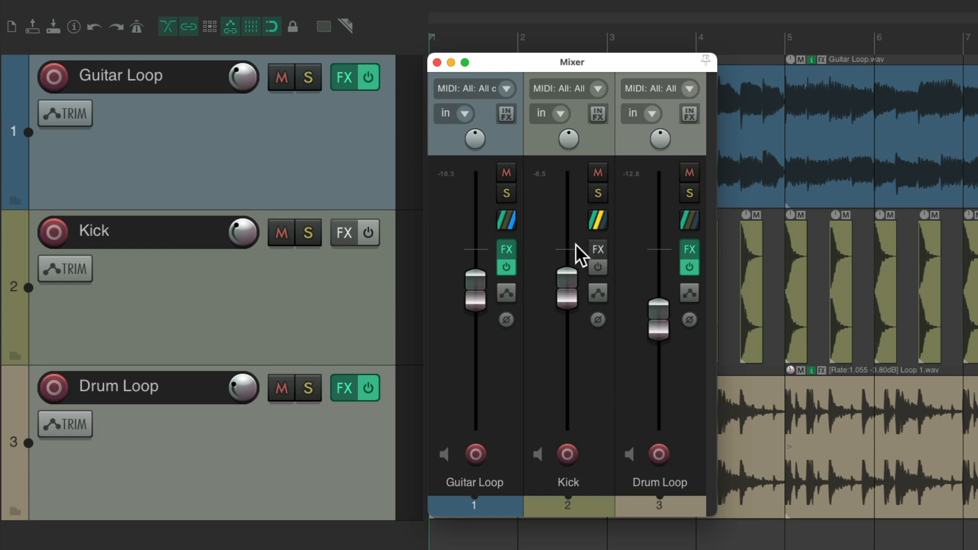
pyautogui.click(506, 193)
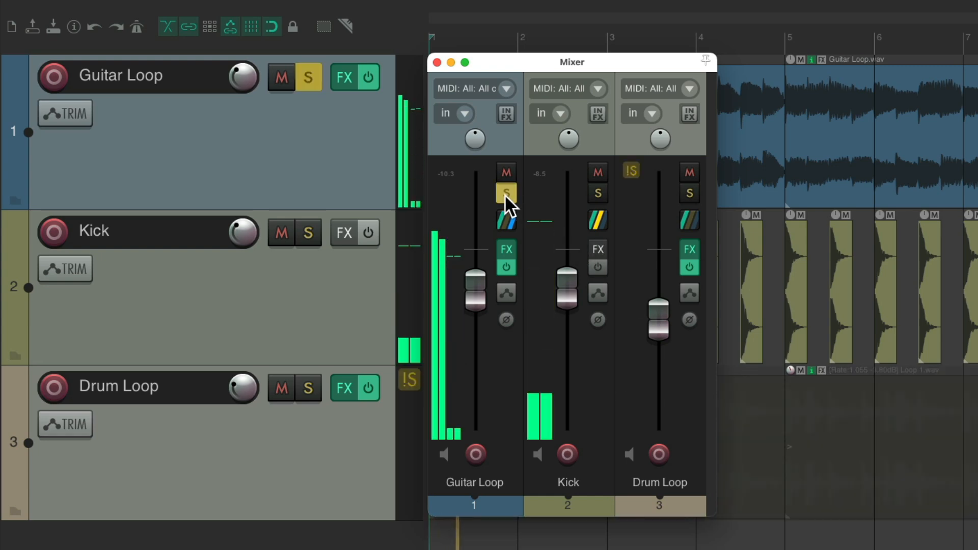
pyautogui.click(505, 192)
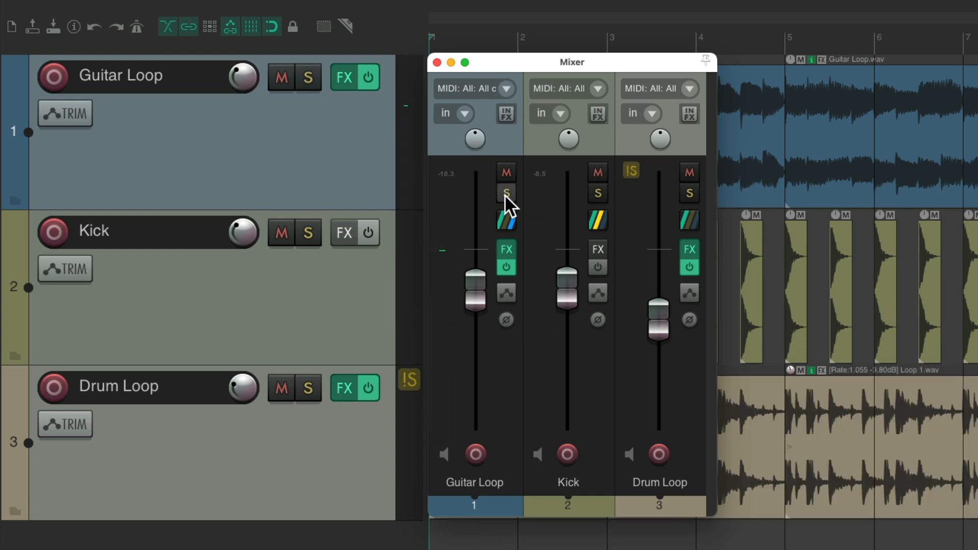
pyautogui.click(595, 193)
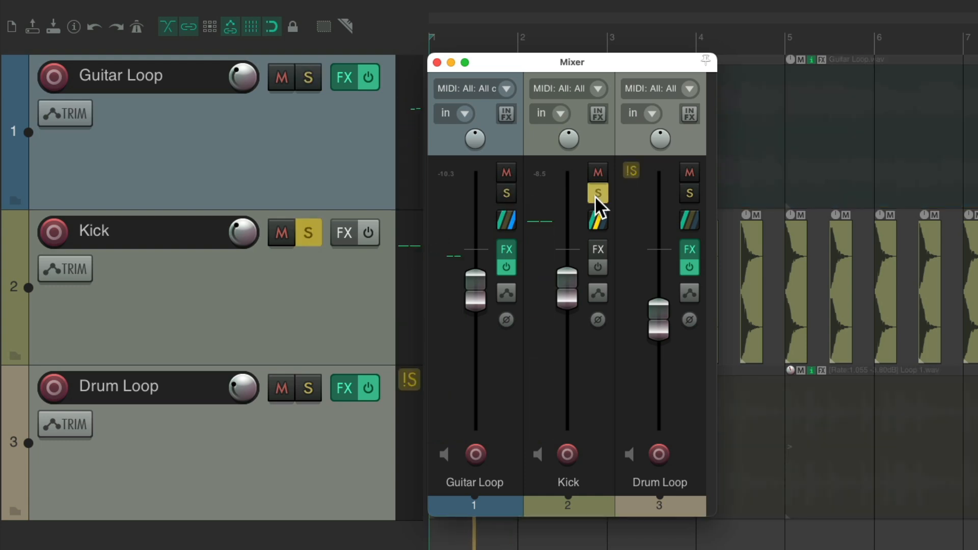
pyautogui.click(595, 193)
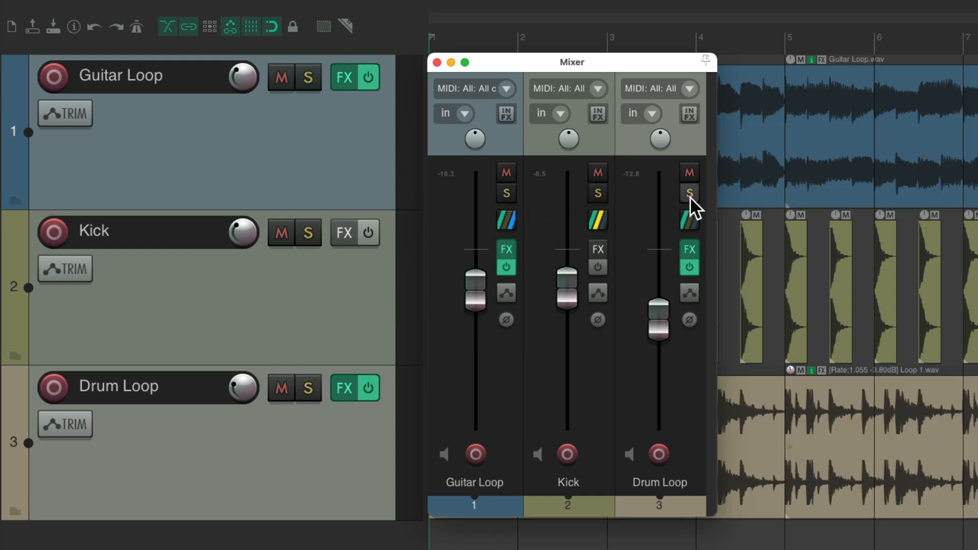
pyautogui.click(688, 192)
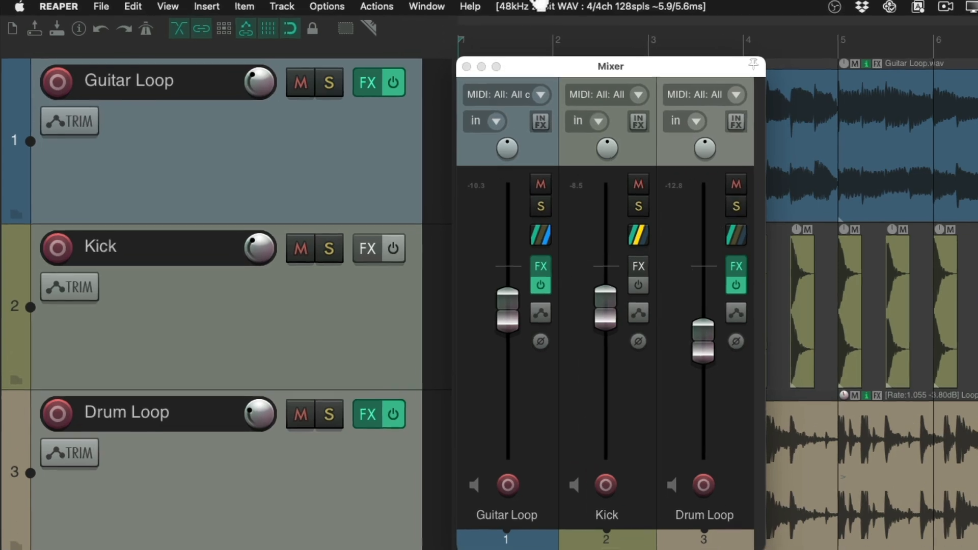
# Enable Solo in front and solo Drum Loop so Guitar Loop and Kick play dimmed instead of muted.
pyautogui.click(326, 7)
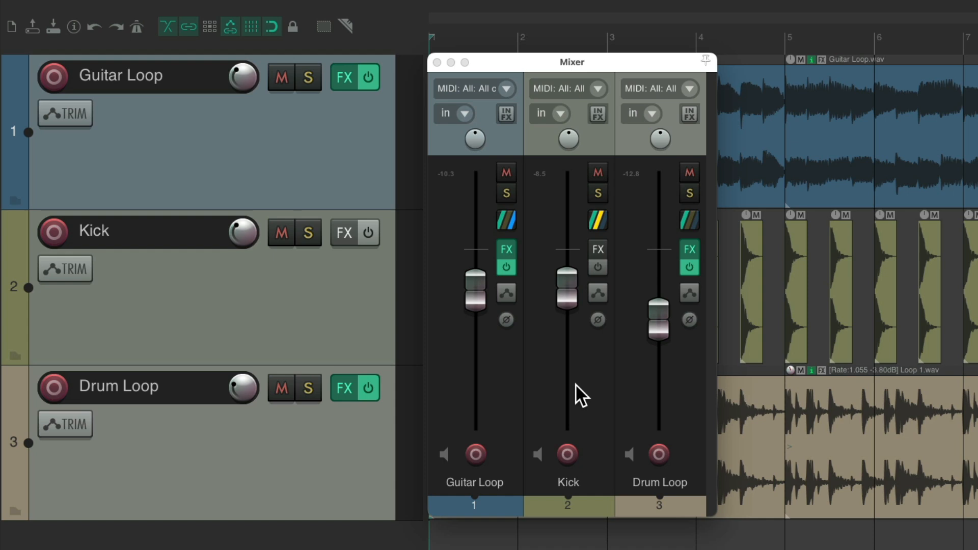
pyautogui.click(596, 194)
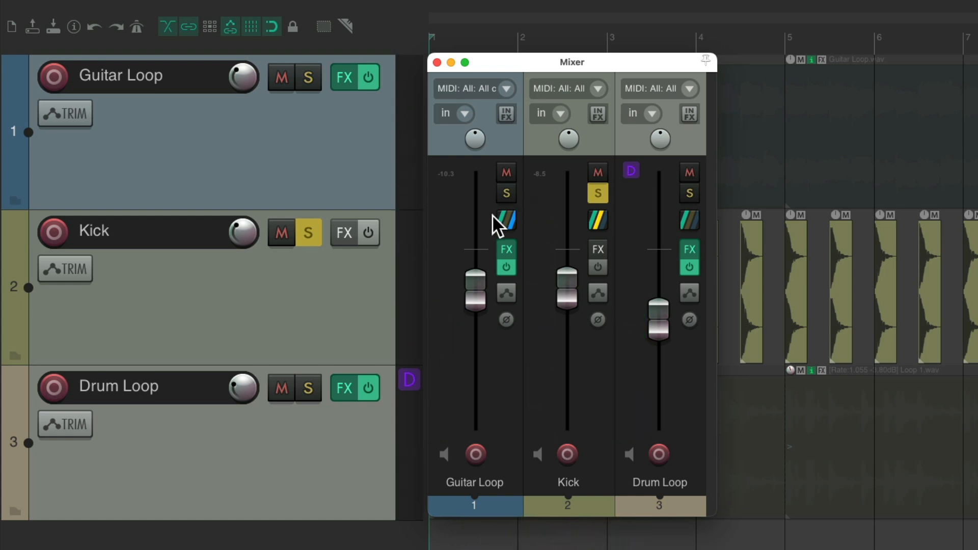
pyautogui.moveTo(649, 239)
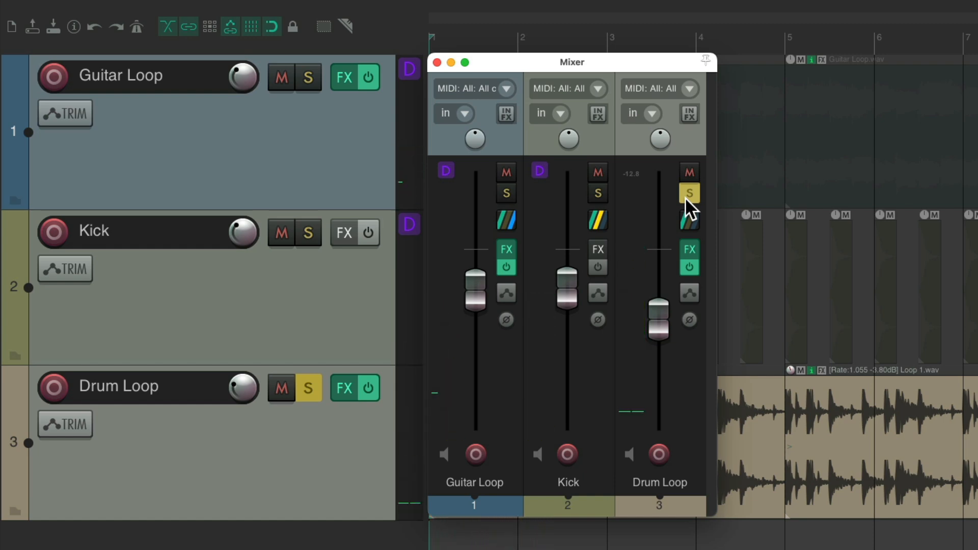
pyautogui.click(688, 193)
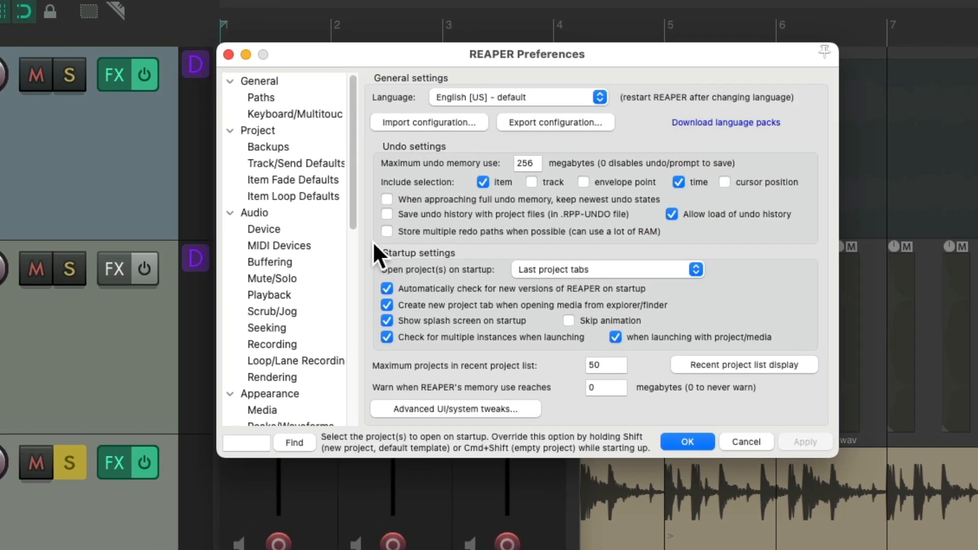
# Set the Solo in front dimming amount to -8 dB in the Mute/Solo preferences.
pyautogui.click(271, 278)
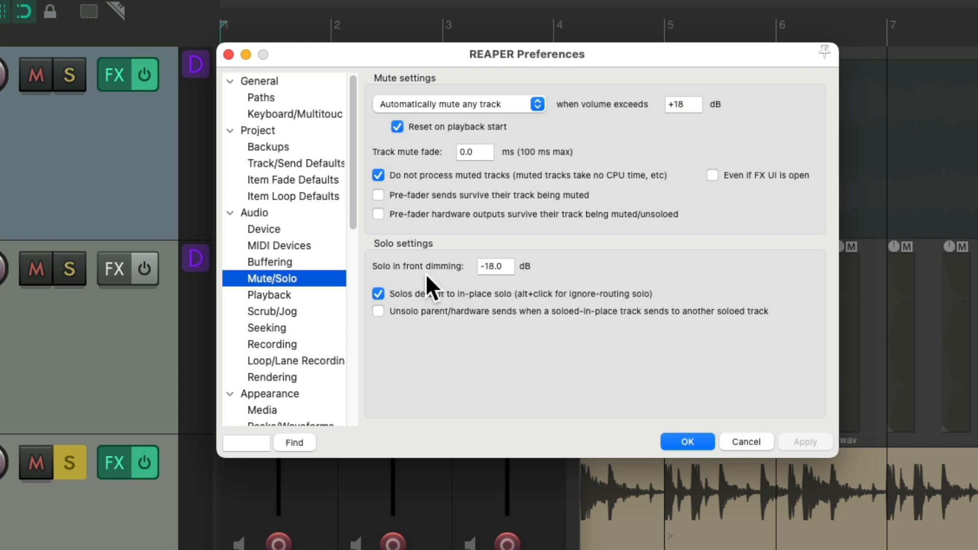
pyautogui.moveTo(492, 287)
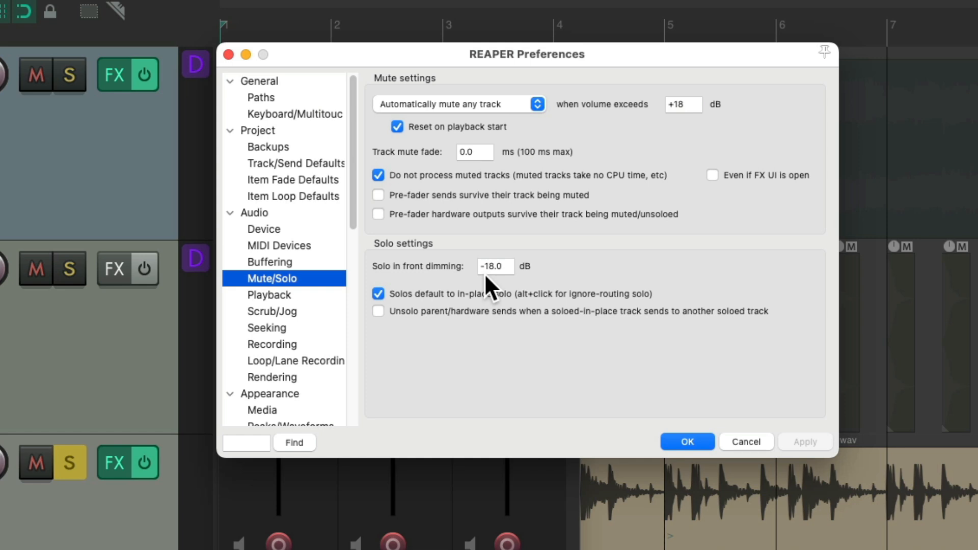
pyautogui.click(495, 266)
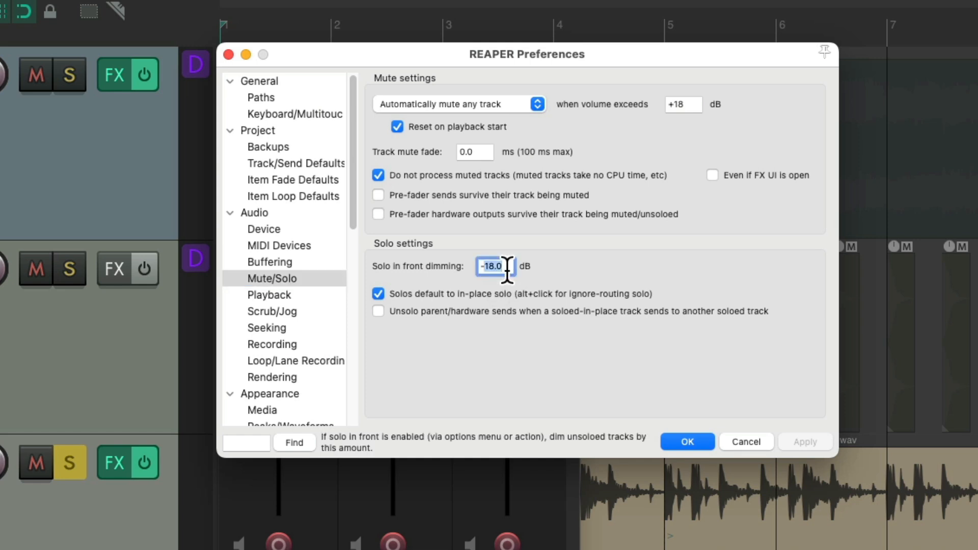
pyautogui.write('-8')
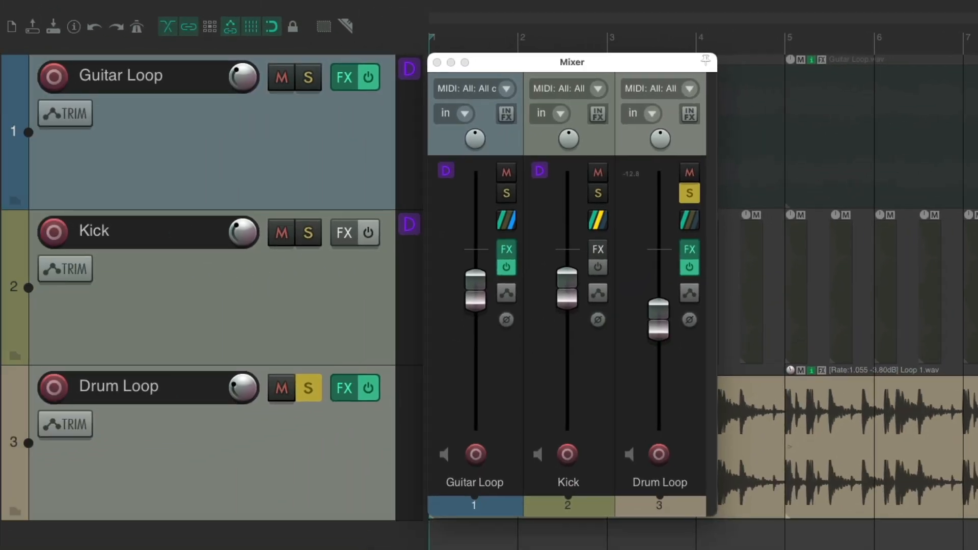
# Try soloing Kick and Drum Loop so the others dim, then leave every track unsoloed.
pyautogui.click(595, 192)
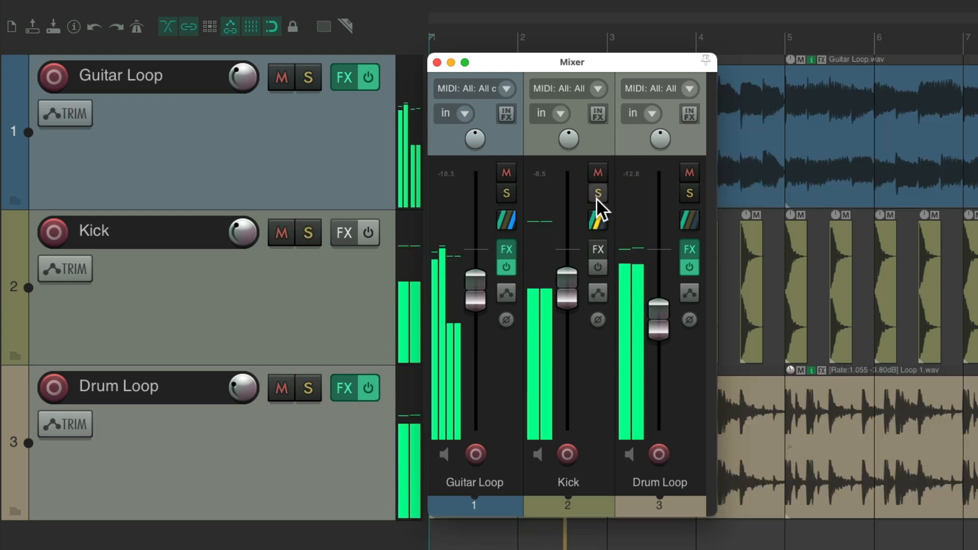
pyautogui.click(596, 192)
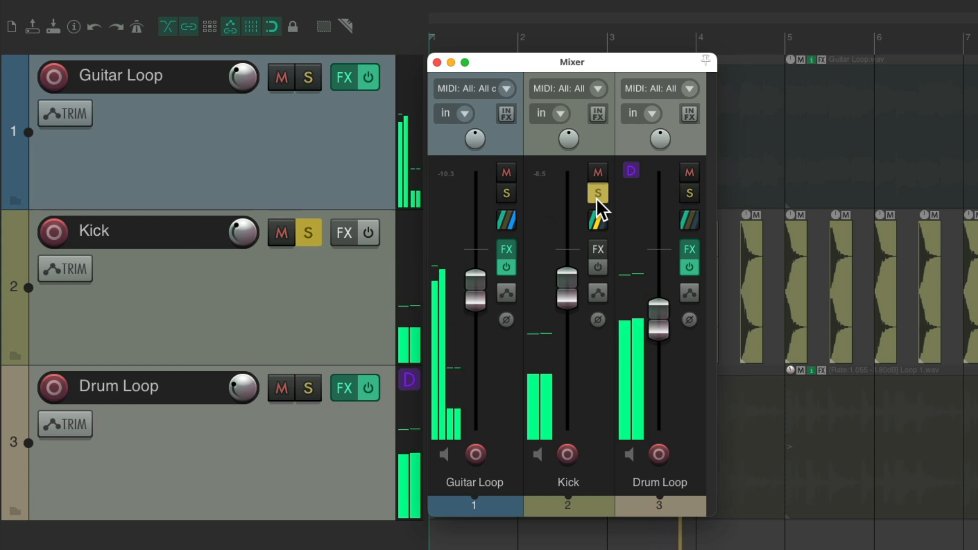
pyautogui.click(595, 194)
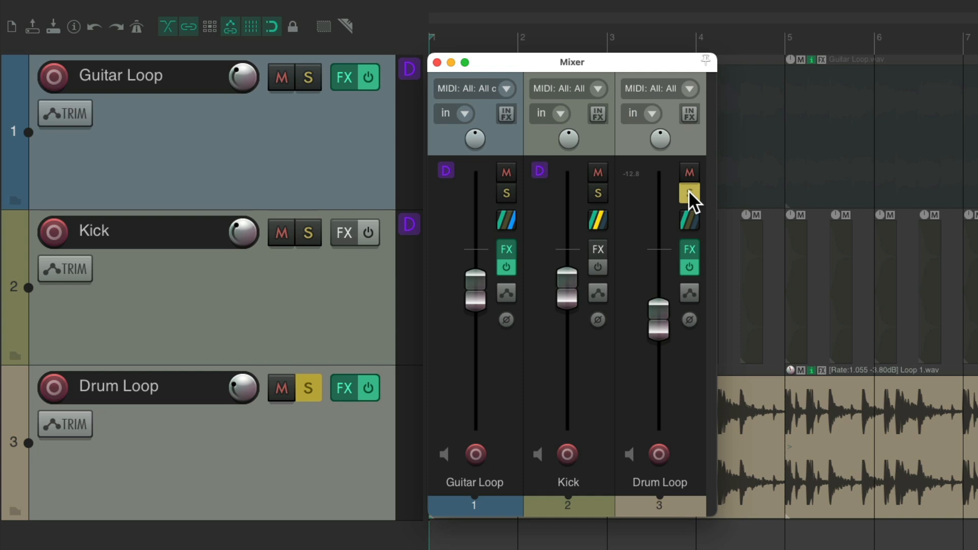
pyautogui.click(388, 9)
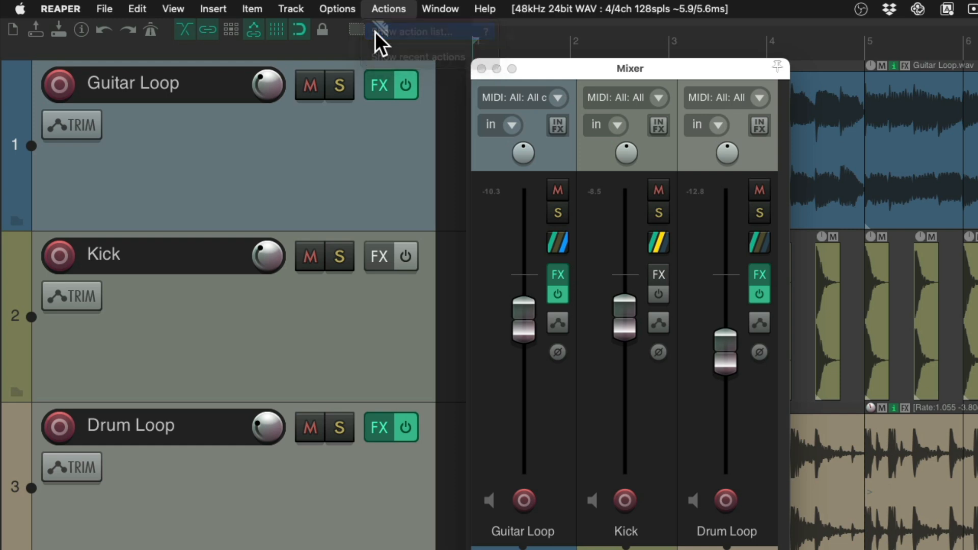
# Assign a modifier-plus-mousewheel shortcut to the 'Adjust solo in front dim' action.
pyautogui.click(417, 31)
pyautogui.write('solo in front')
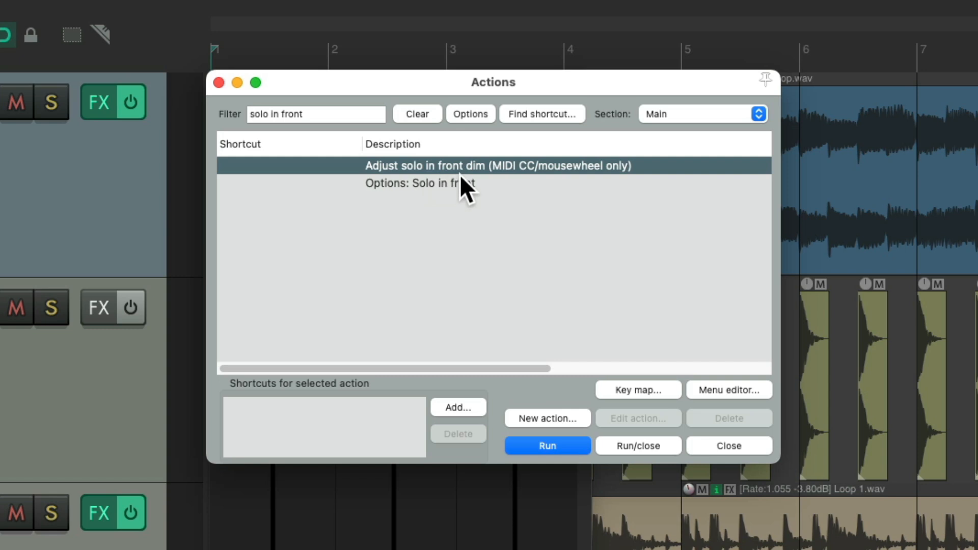
pyautogui.moveTo(511, 190)
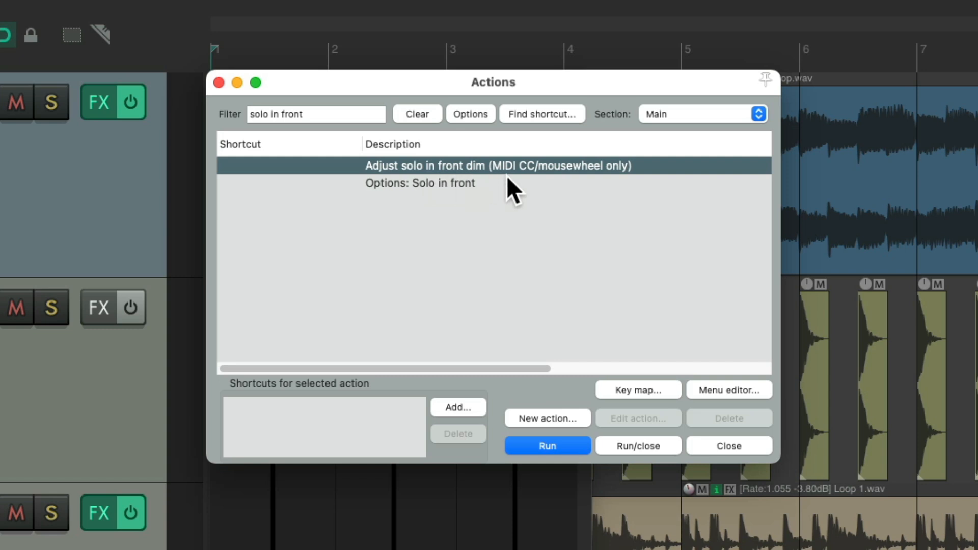
pyautogui.moveTo(564, 187)
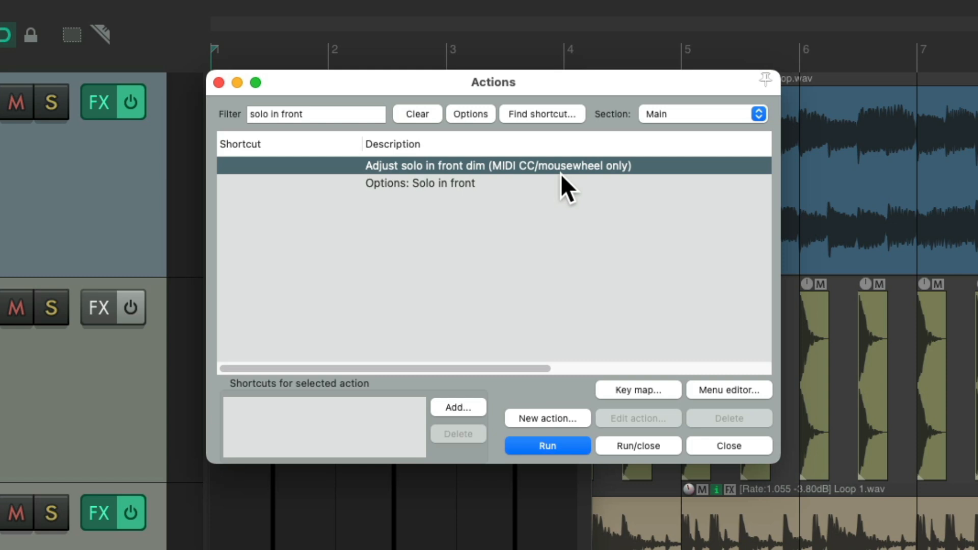
pyautogui.click(457, 406)
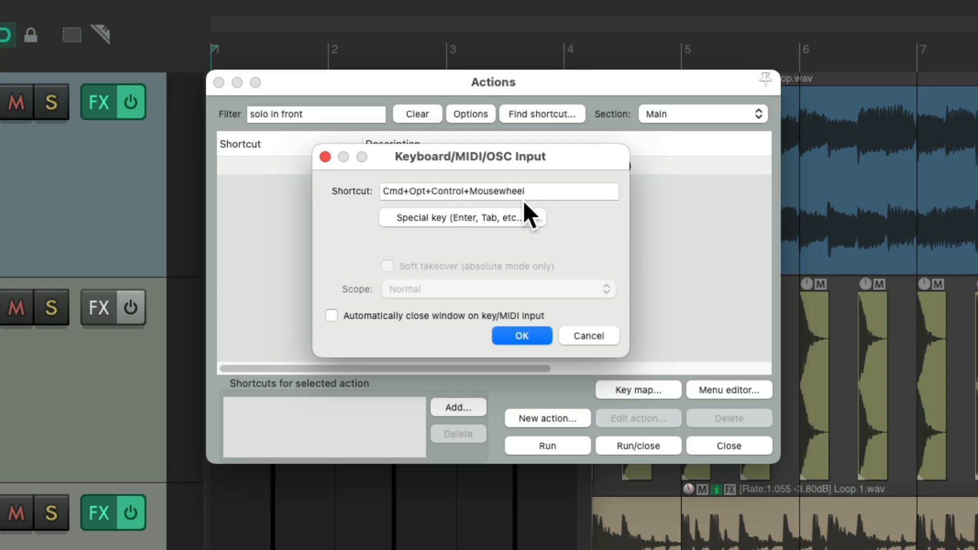
pyautogui.click(522, 336)
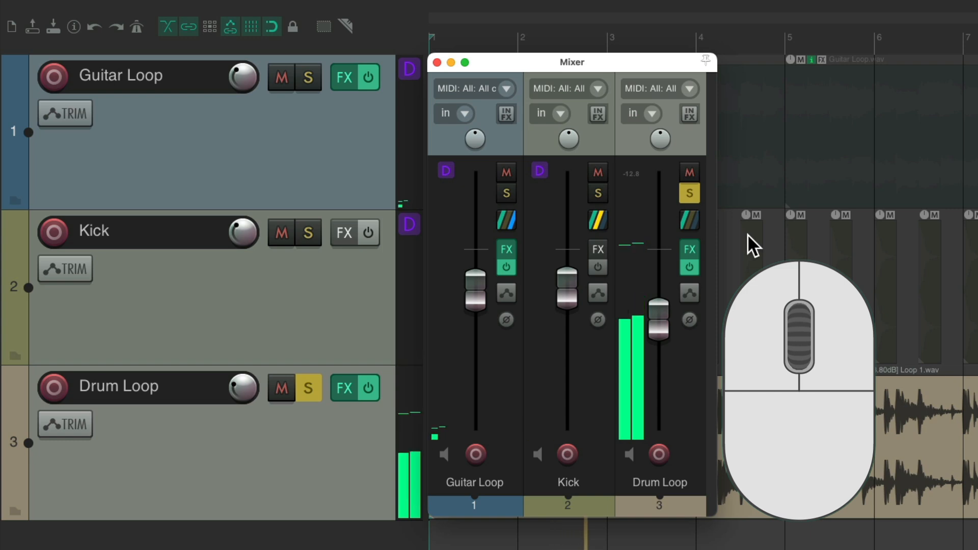
# Change the dim amount with the new mousewheel shortcut, then solo Guitar Loop instead of Drum Loop.
pyautogui.scroll(-3)
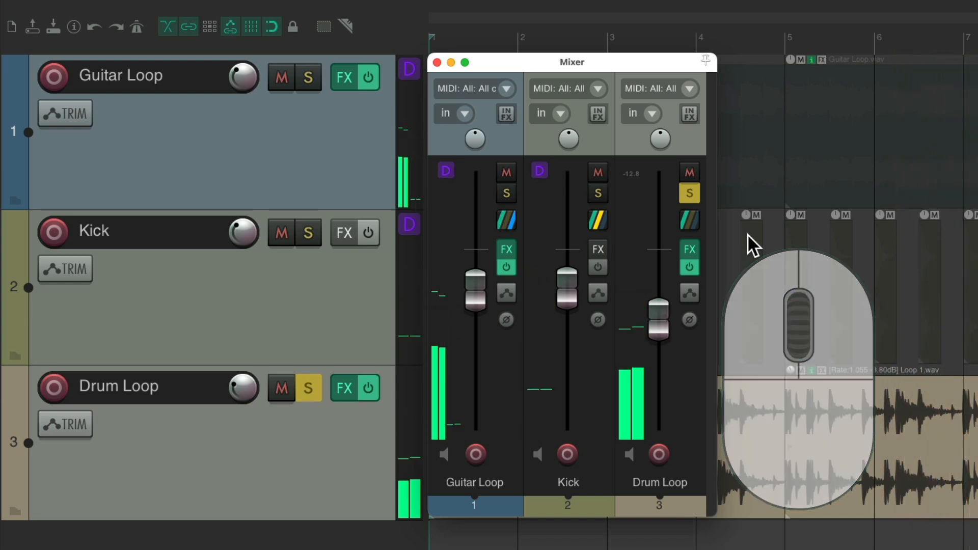
pyautogui.click(505, 193)
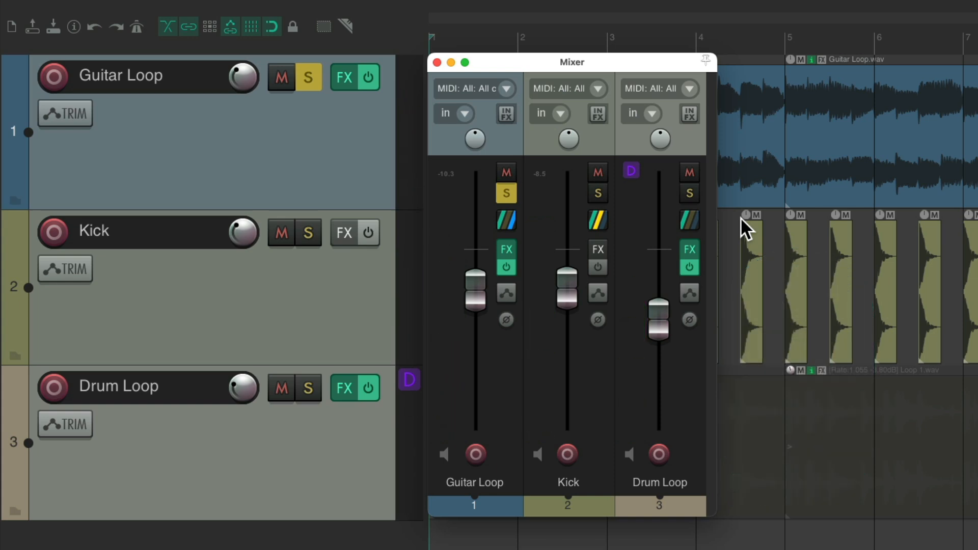
pyautogui.moveTo(706, 208)
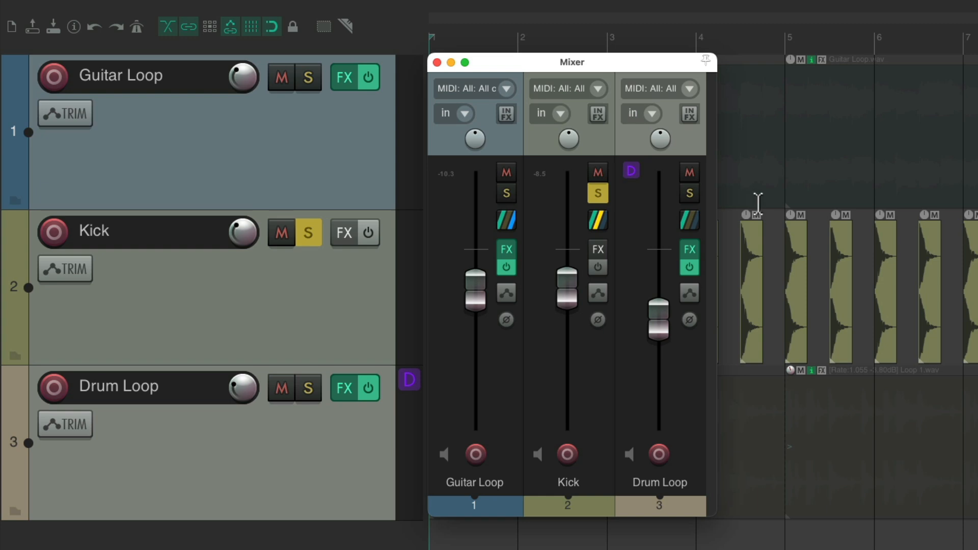
# Turn Solo in front off, briefly solo Kick to check full muting, then clear all solos.
pyautogui.click(337, 9)
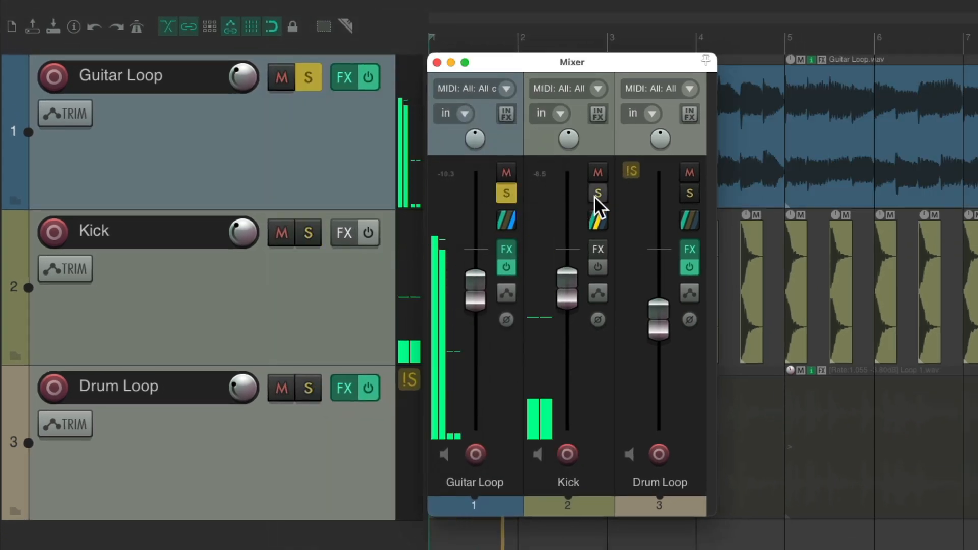
pyautogui.click(689, 193)
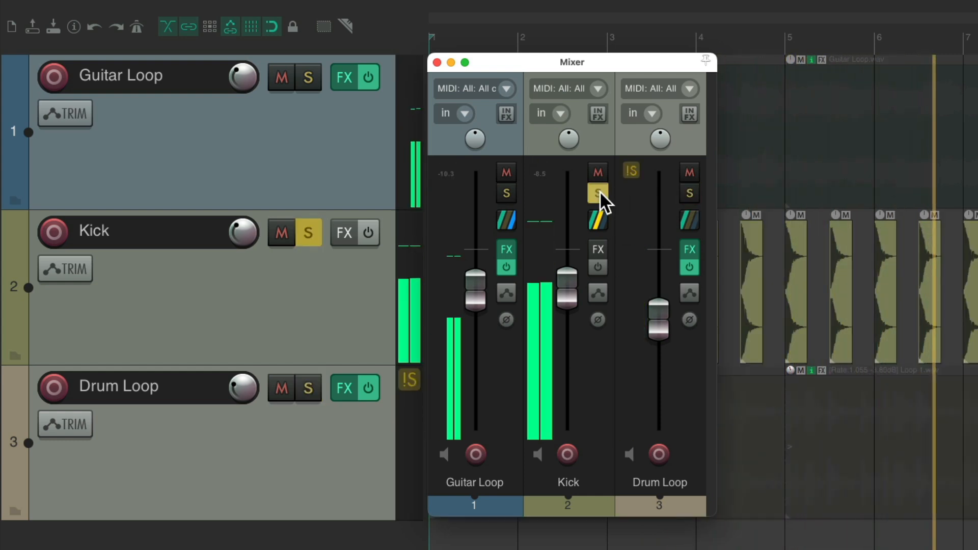
pyautogui.click(595, 194)
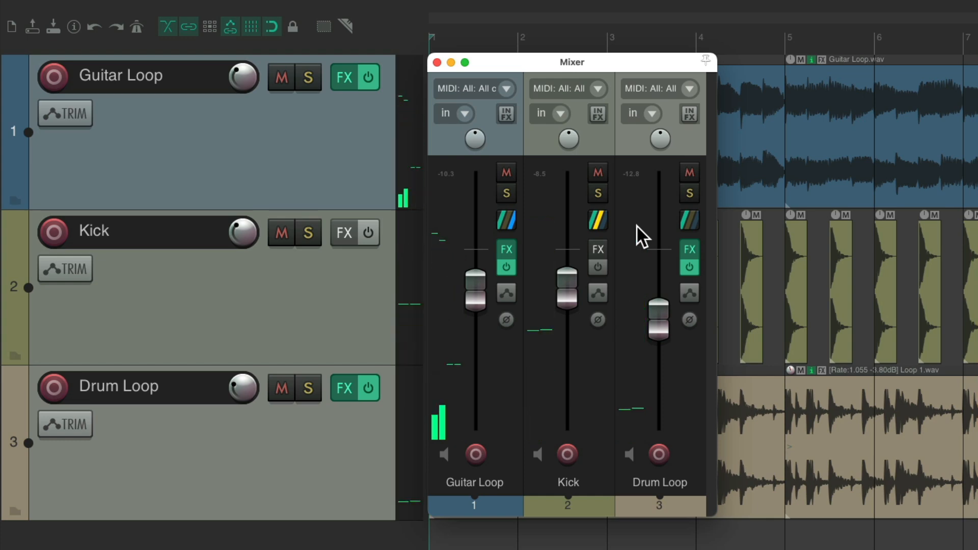